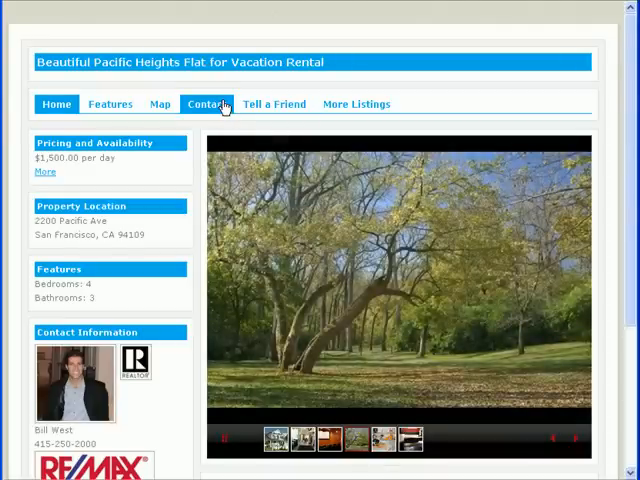
View the sample flyer's contact reply form, then its map section.
{"action": "left_click", "coordinate": [208, 104]}
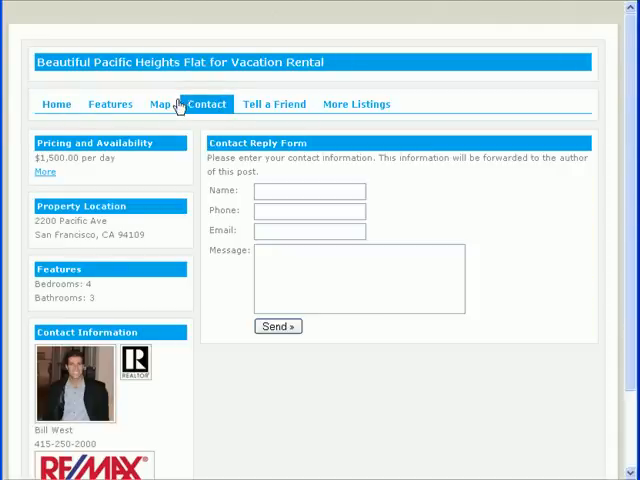
{"action": "left_click", "coordinate": [160, 104]}
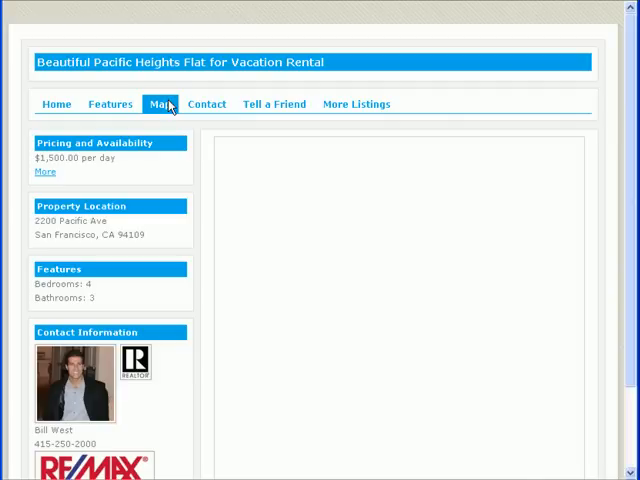
{"action": "left_click", "coordinate": [160, 104]}
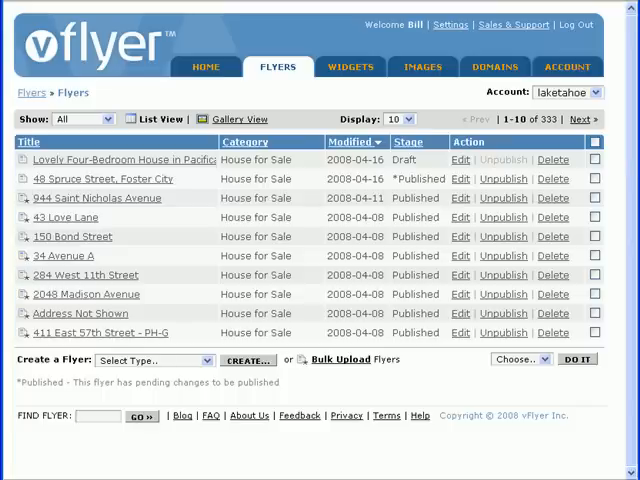
{"action": "mouse_move", "coordinate": [288, 128]}
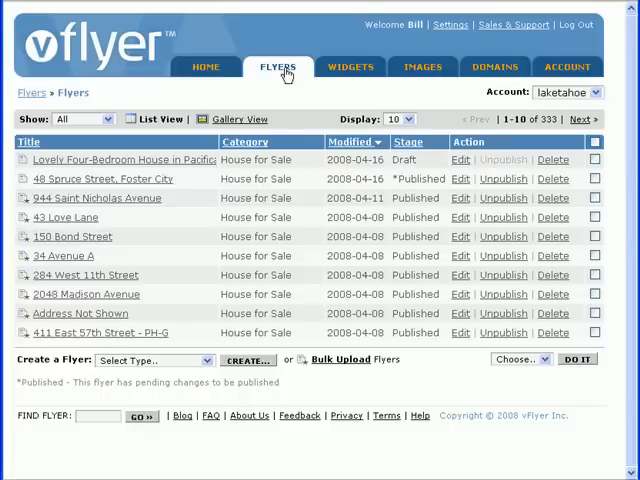
Review the Create a Flyer type options, then go back to the account home dashboard.
{"action": "left_click", "coordinate": [156, 360]}
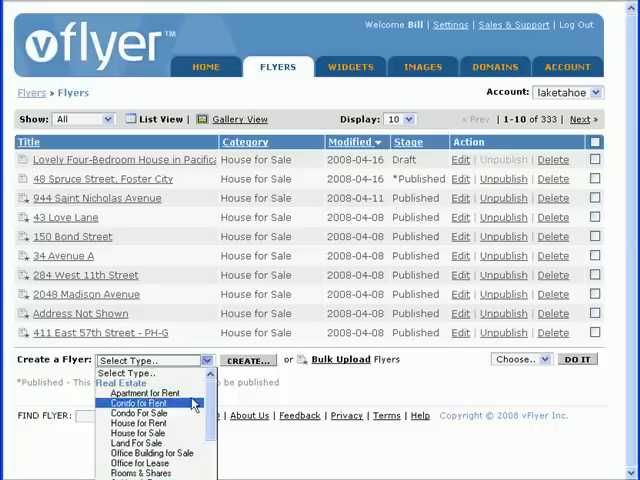
{"action": "mouse_move", "coordinate": [156, 392]}
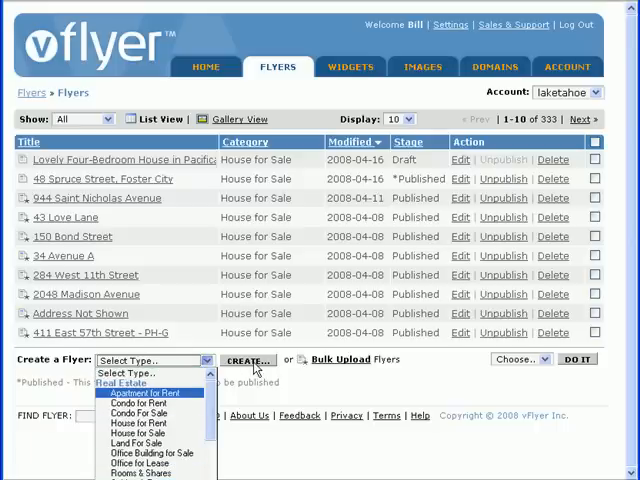
{"action": "mouse_move", "coordinate": [204, 72]}
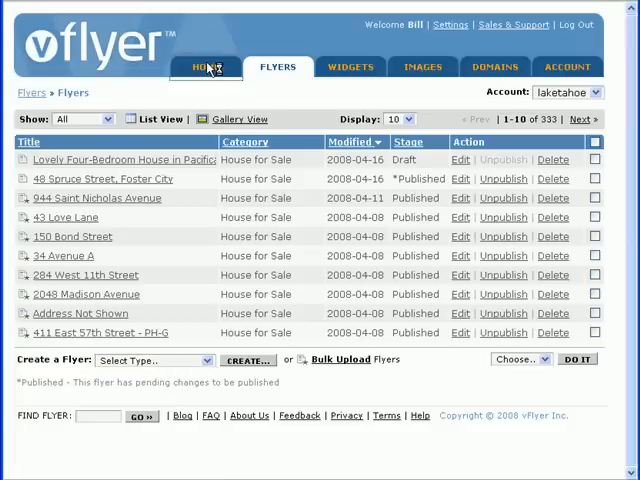
{"action": "left_click", "coordinate": [204, 68]}
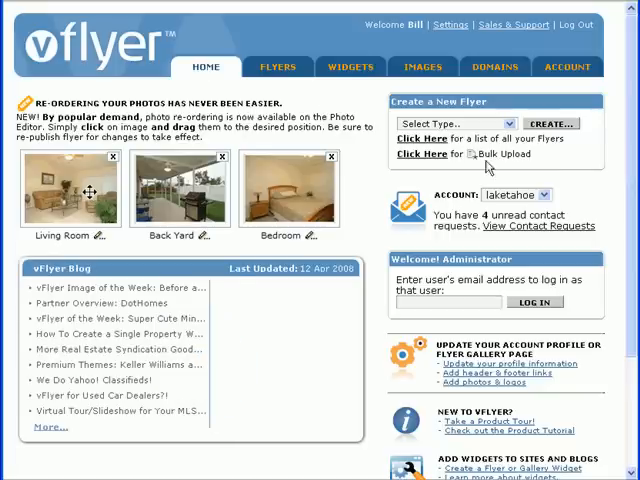
{"action": "left_click", "coordinate": [470, 122]}
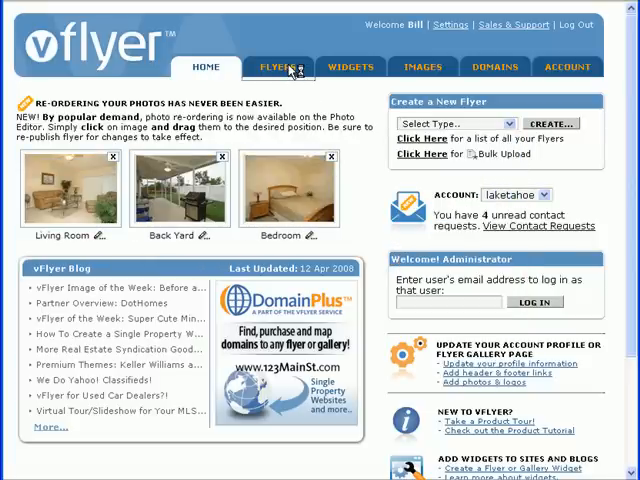
Open the Pacifica house flyer in the editor and bring its Features section into view.
{"action": "left_click", "coordinate": [278, 68]}
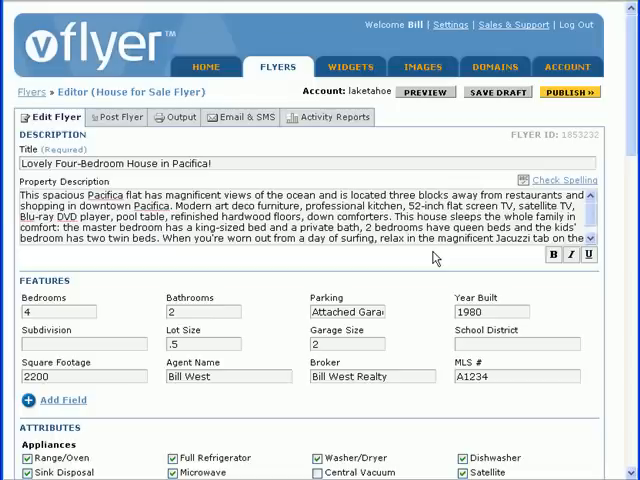
{"action": "scroll", "scroll_direction": "down", "scroll_amount": 3}
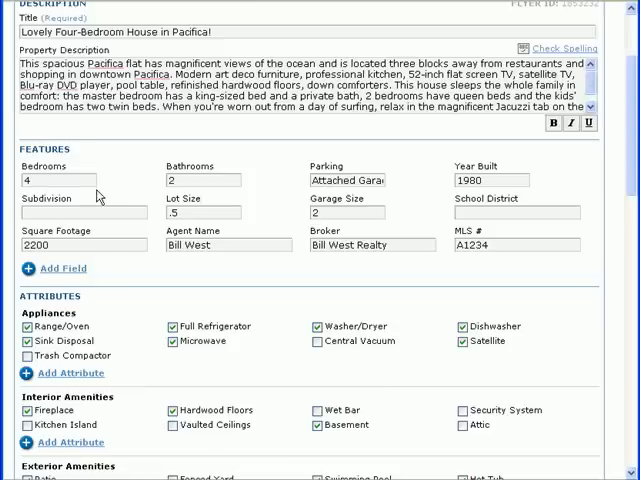
{"action": "mouse_move", "coordinate": [136, 194]}
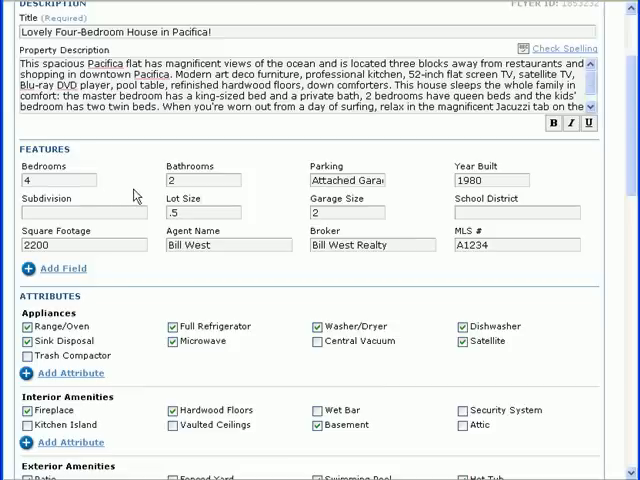
{"action": "mouse_move", "coordinate": [164, 276]}
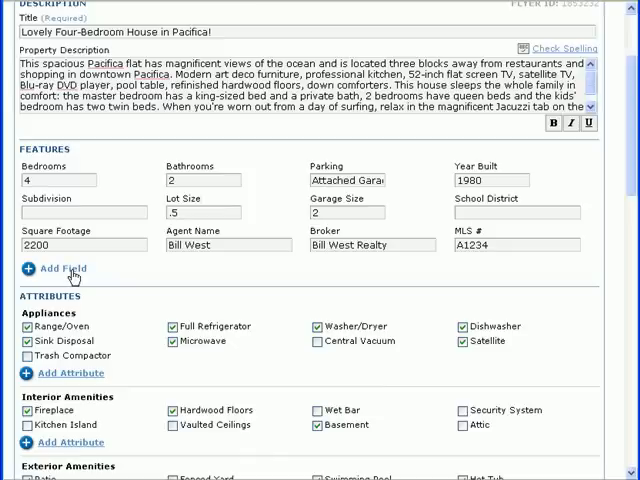
Add a custom 'Ceiling Height' feature field and set its value to 10'.
{"action": "left_click", "coordinate": [56, 268]}
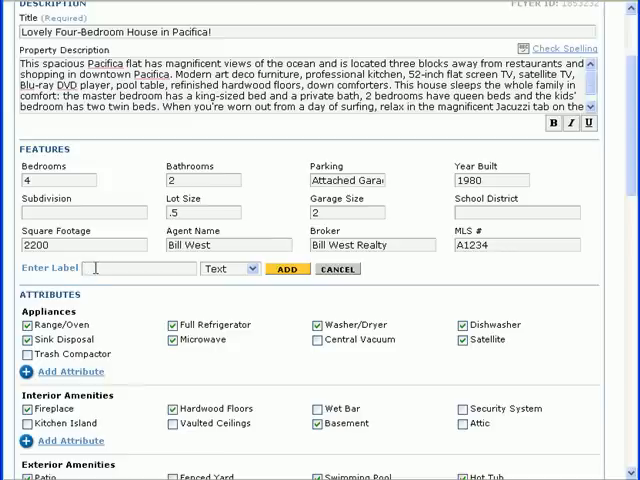
{"action": "type", "text": "Ceiling Height"}
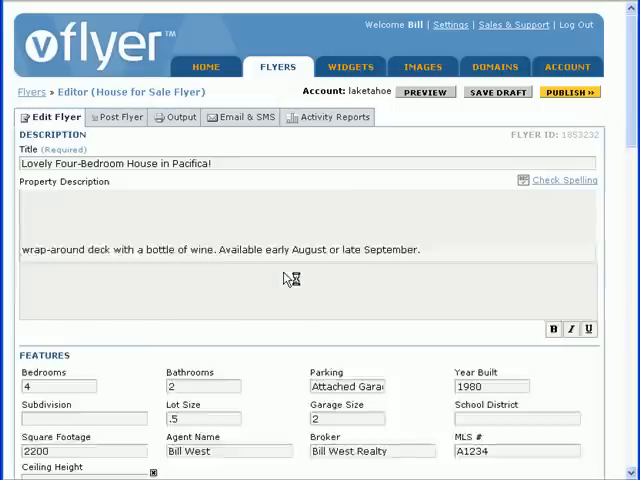
{"action": "scroll", "scroll_direction": "down", "scroll_amount": 3}
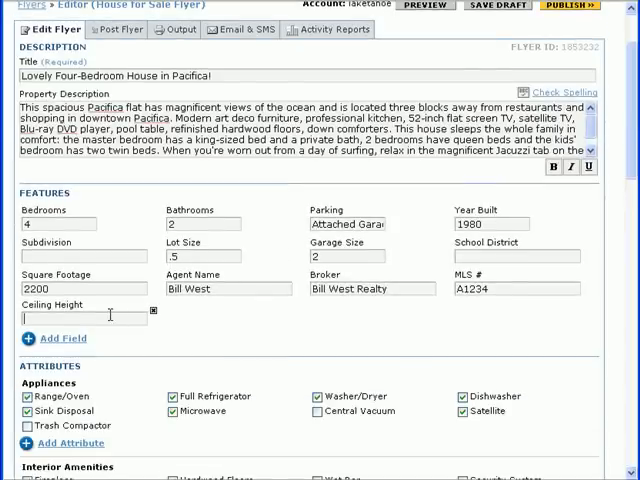
{"action": "type", "text": "10'"}
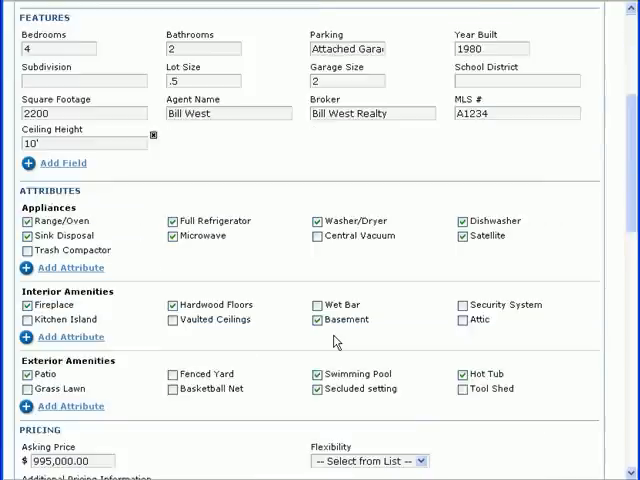
{"action": "scroll", "scroll_direction": "down", "scroll_amount": 3}
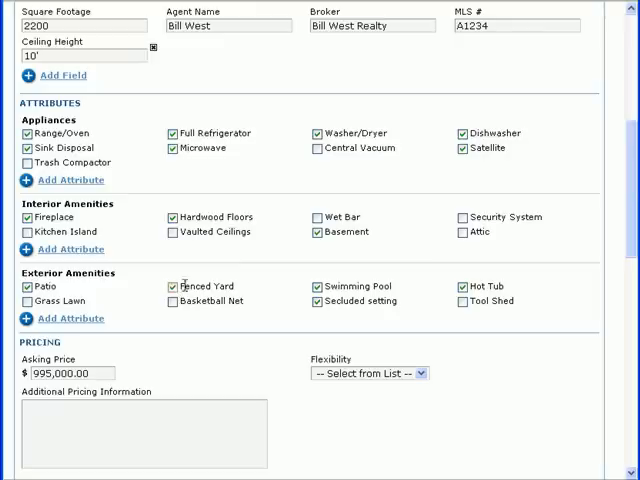
{"action": "mouse_move", "coordinate": [100, 196]}
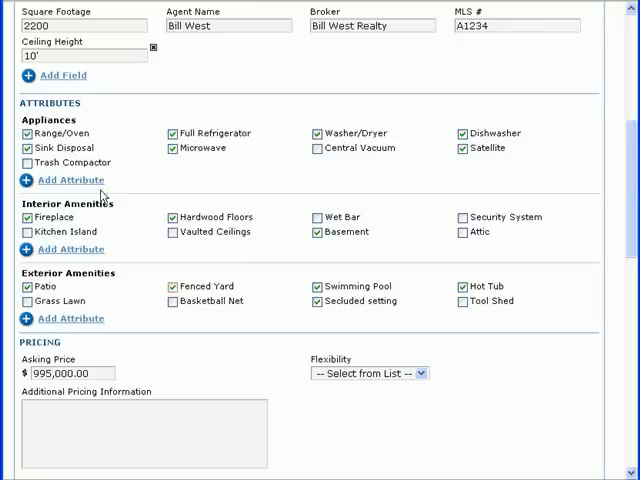
{"action": "left_click", "coordinate": [70, 180]}
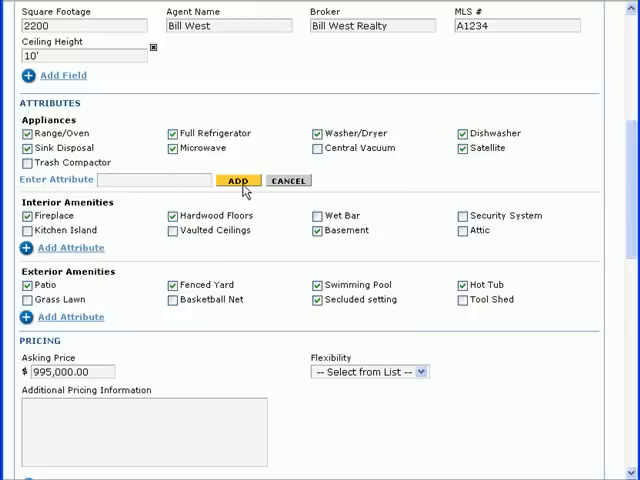
{"action": "left_click", "coordinate": [288, 180]}
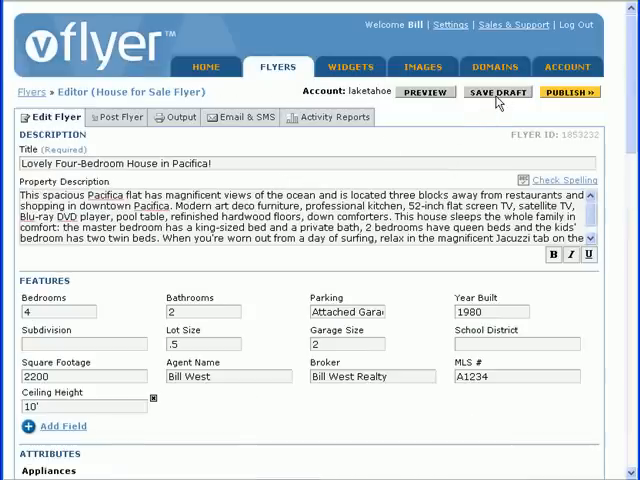
{"action": "left_click", "coordinate": [498, 92]}
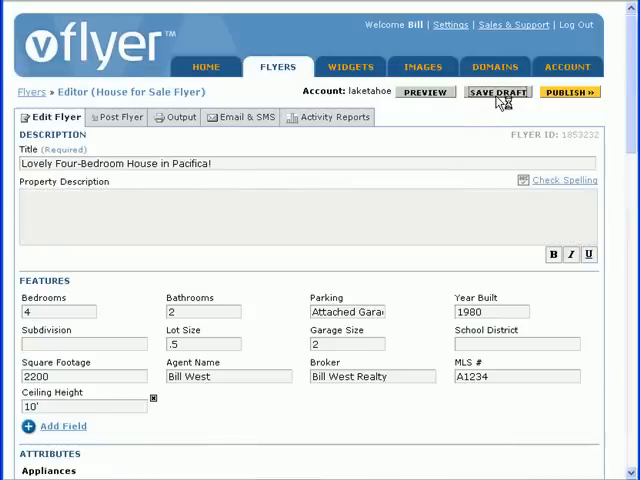
{"action": "left_click", "coordinate": [500, 92]}
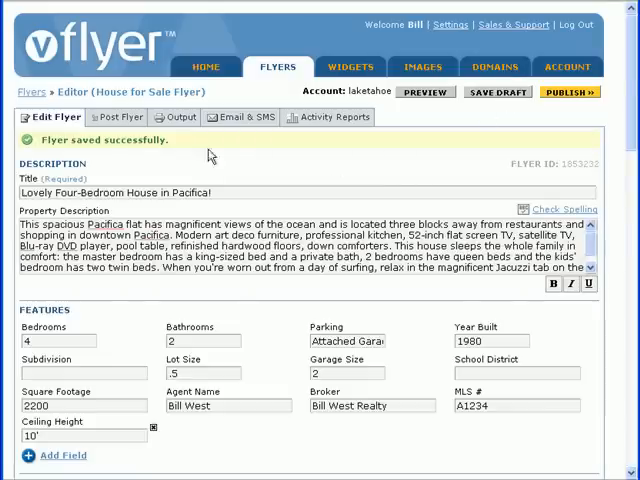
{"action": "mouse_move", "coordinate": [130, 156]}
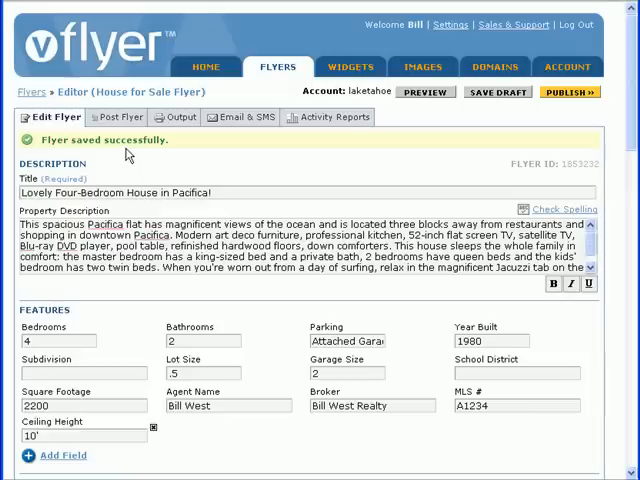
{"action": "scroll", "scroll_direction": "down", "scroll_amount": 3}
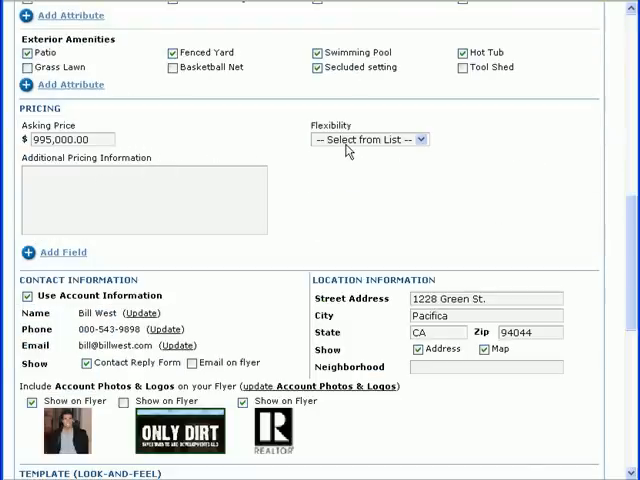
{"action": "left_click", "coordinate": [368, 140]}
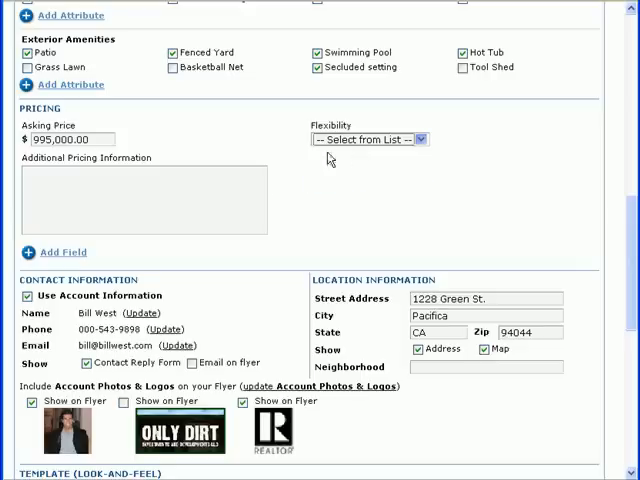
{"action": "scroll", "scroll_direction": "down", "scroll_amount": 3}
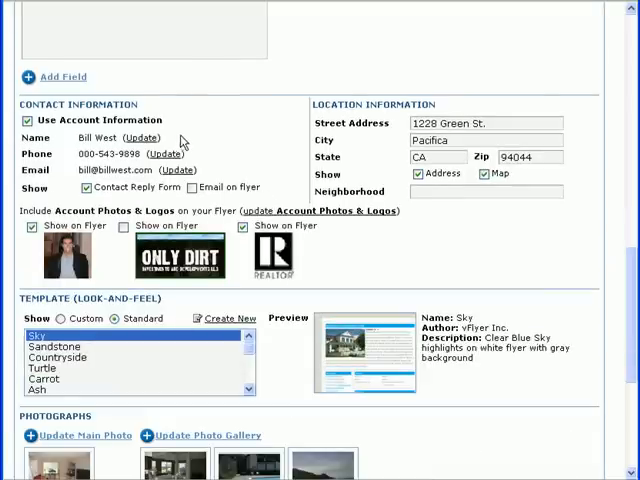
{"action": "mouse_move", "coordinate": [206, 168]}
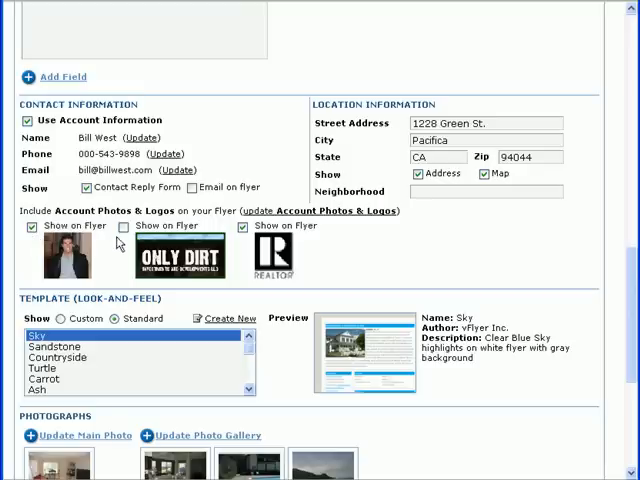
{"action": "left_click", "coordinate": [124, 226]}
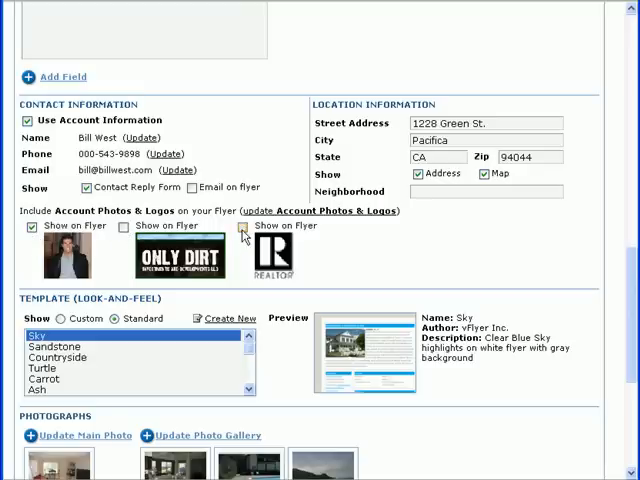
{"action": "left_click", "coordinate": [242, 226]}
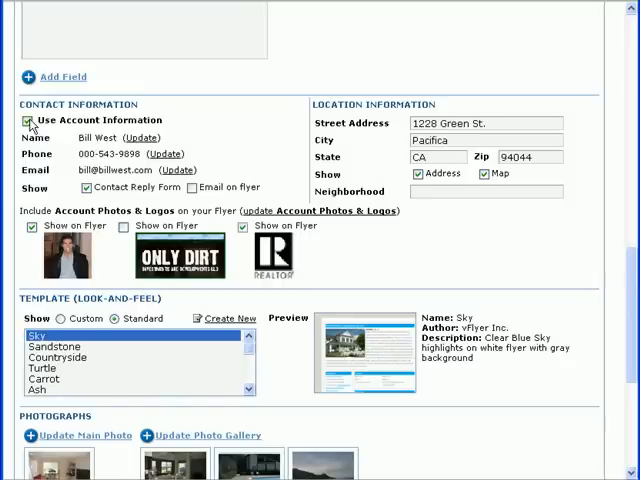
{"action": "left_click", "coordinate": [28, 120]}
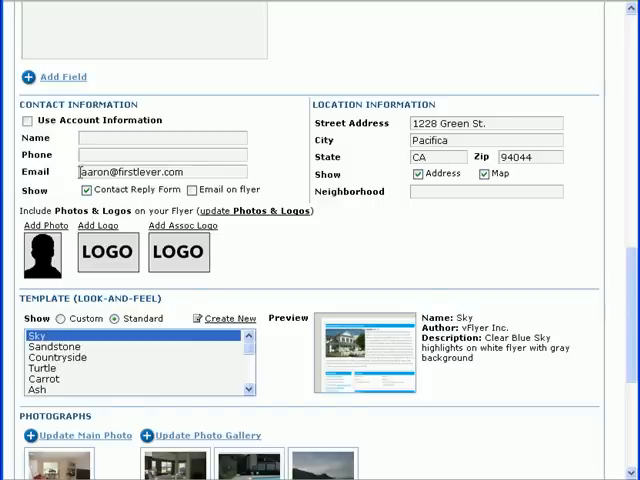
{"action": "mouse_move", "coordinate": [160, 230]}
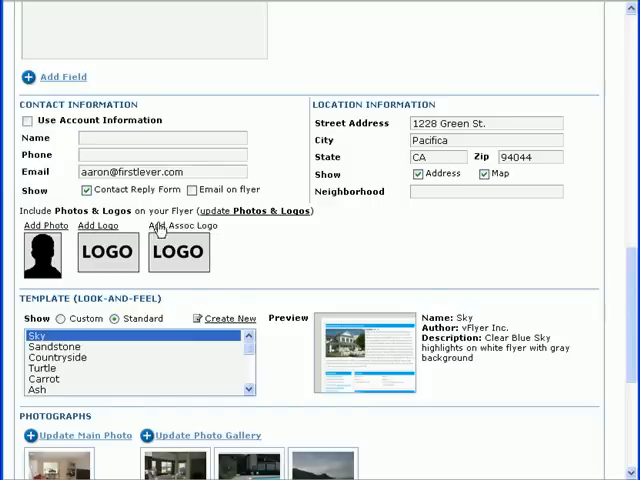
{"action": "left_click", "coordinate": [28, 120]}
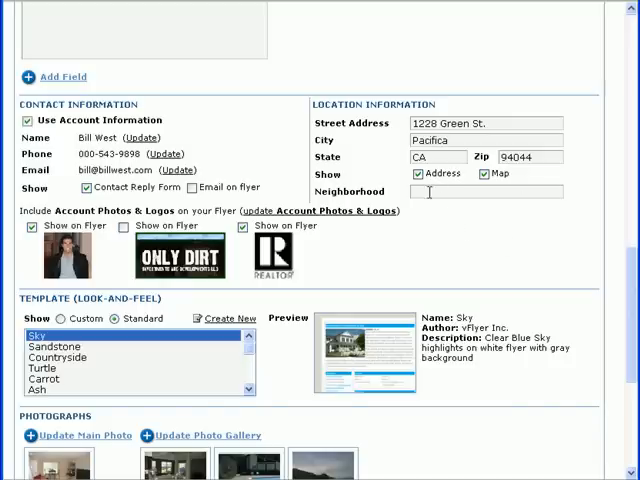
{"action": "left_click", "coordinate": [484, 172]}
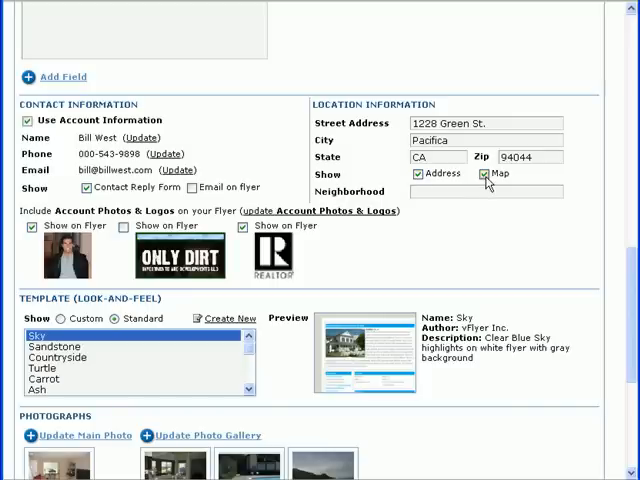
Preview the Sandstone, Ash, Blue Berry and Mocha standard templates on the flyer.
{"action": "scroll", "scroll_direction": "down", "scroll_amount": 3}
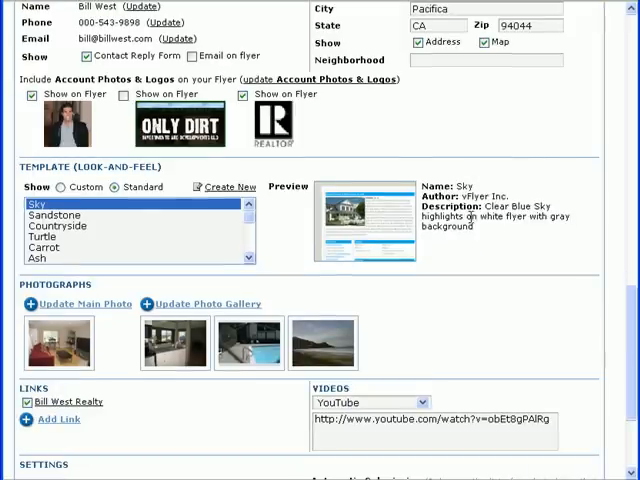
{"action": "left_click", "coordinate": [56, 216]}
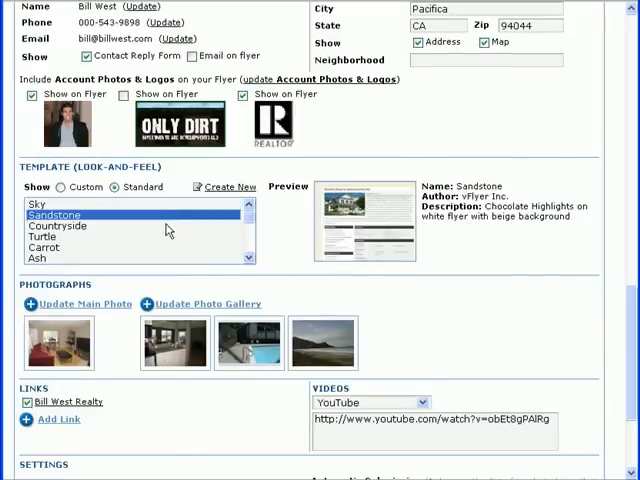
{"action": "left_click", "coordinate": [44, 246]}
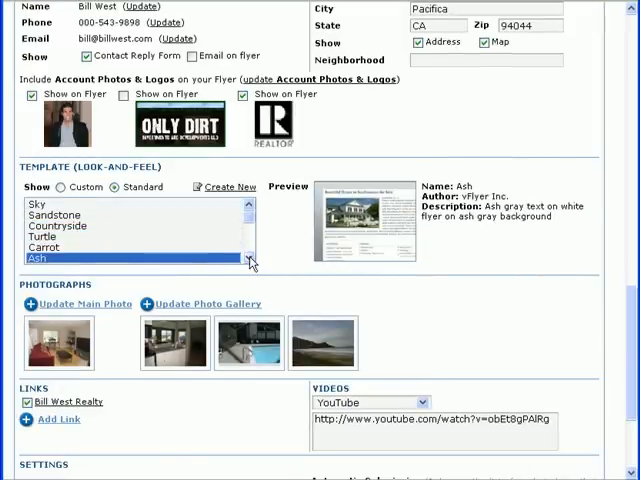
{"action": "left_click", "coordinate": [60, 214]}
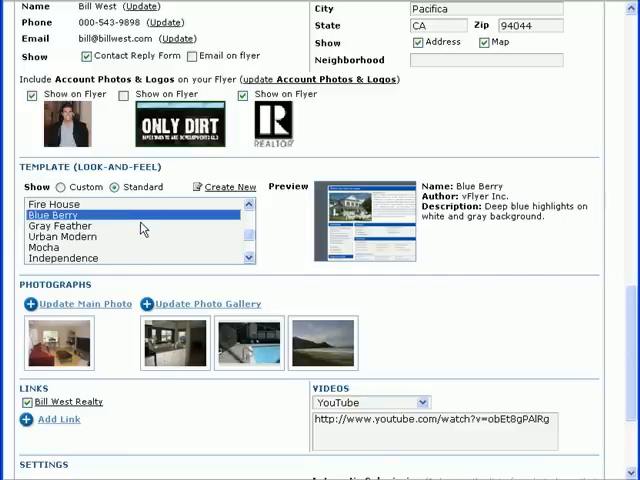
{"action": "left_click", "coordinate": [70, 236]}
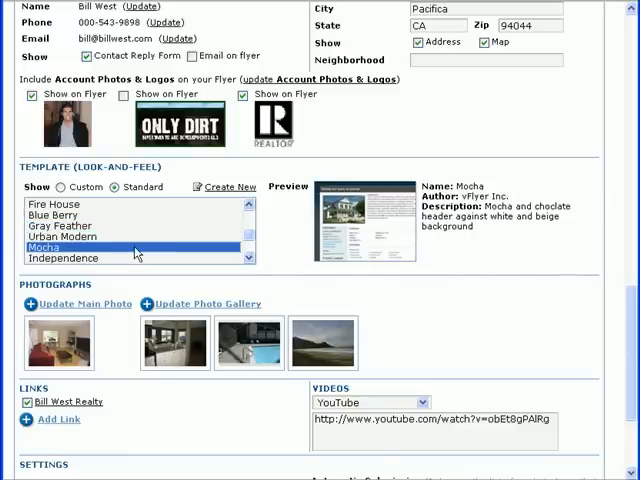
Start a new custom theme in the design customization editor.
{"action": "left_click", "coordinate": [72, 256]}
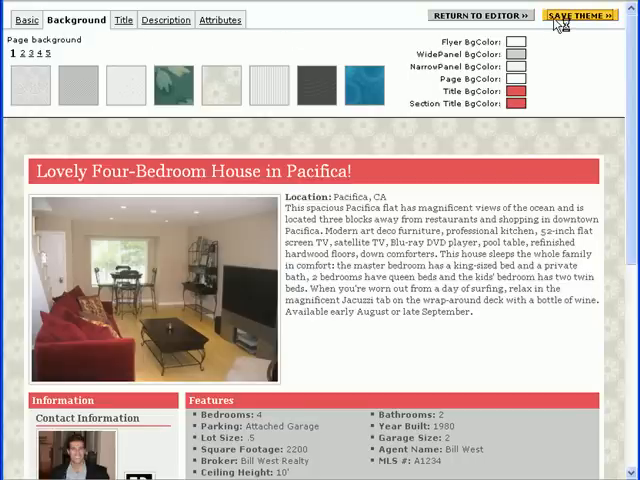
Save the custom theme as Custom11, then select the standard Ocean template for the flyer.
{"action": "left_click", "coordinate": [586, 16]}
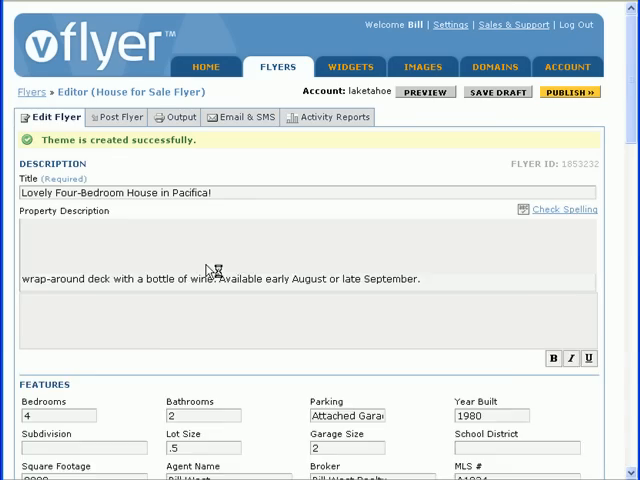
{"action": "scroll", "scroll_direction": "down", "scroll_amount": 3}
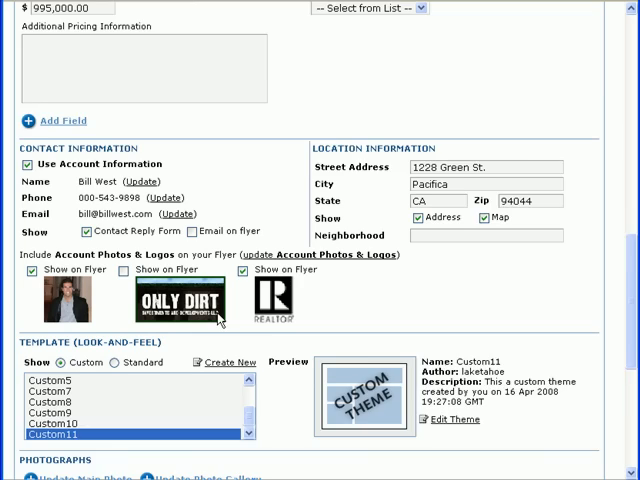
{"action": "scroll", "scroll_direction": "down", "scroll_amount": 3}
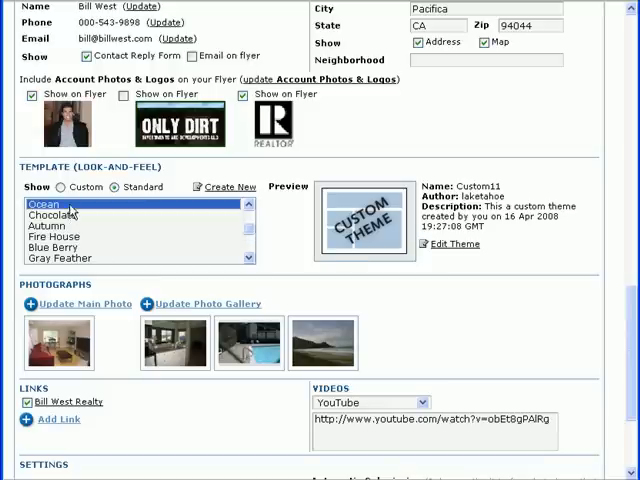
{"action": "left_click", "coordinate": [44, 204]}
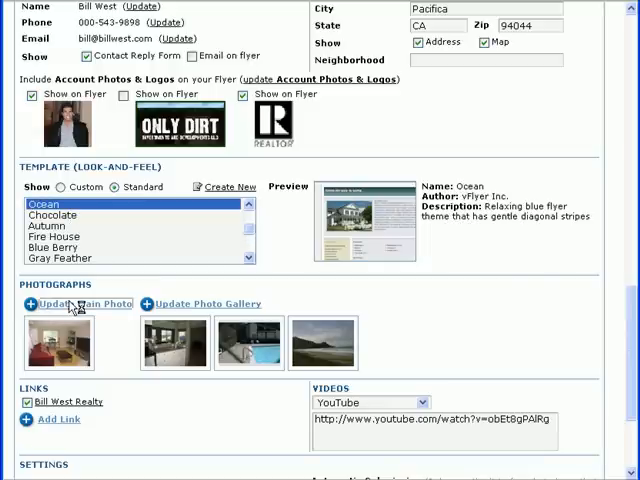
On Manage Photos, move the pool photo into the gallery's second position.
{"action": "left_click", "coordinate": [76, 304]}
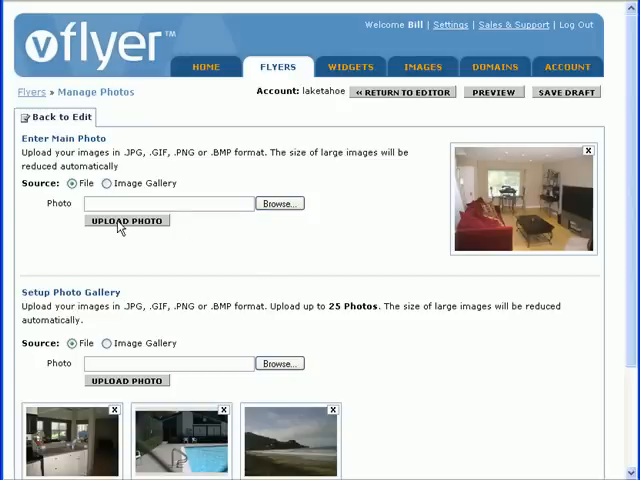
{"action": "scroll", "scroll_direction": "down", "scroll_amount": 3}
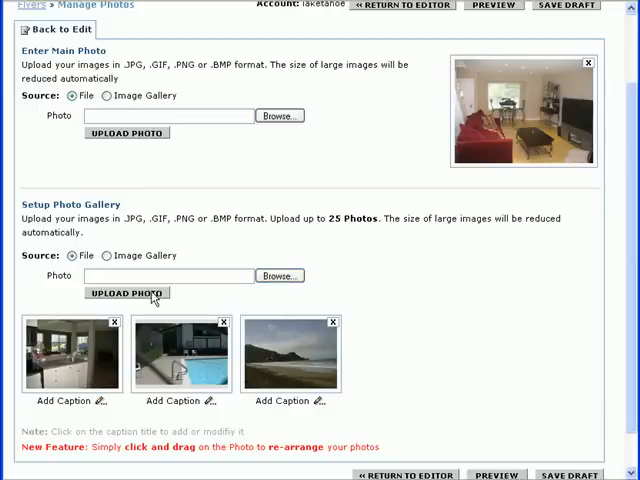
{"action": "left_click_drag", "start_coordinate": [184, 356], "coordinate": [290, 356]}
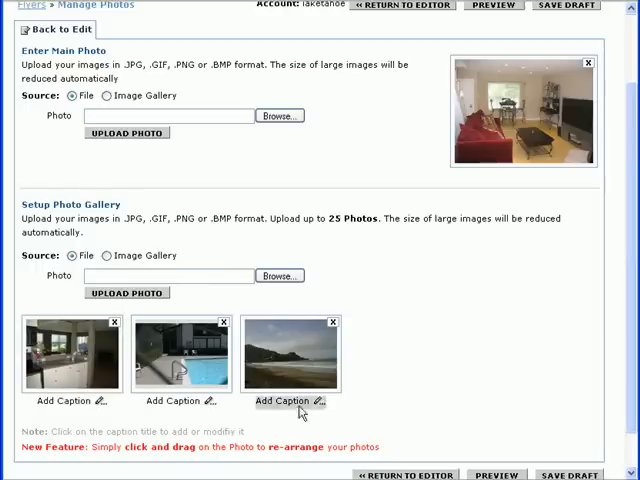
{"action": "scroll", "scroll_direction": "down", "scroll_amount": 3}
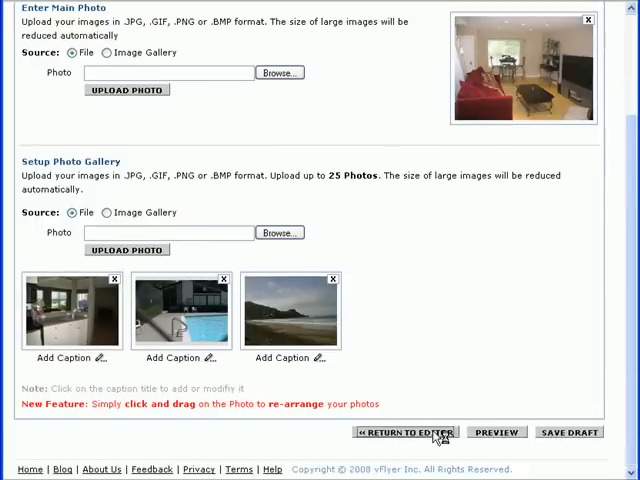
Return to the flyer editor and keep YouTube as the video hosting source.
{"action": "left_click", "coordinate": [412, 432]}
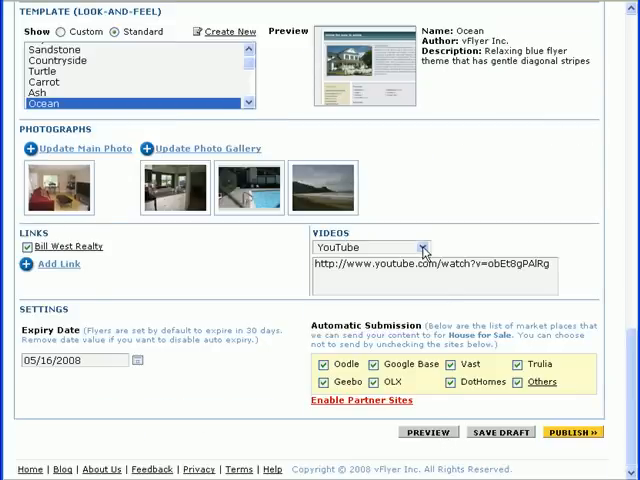
{"action": "left_click", "coordinate": [420, 246]}
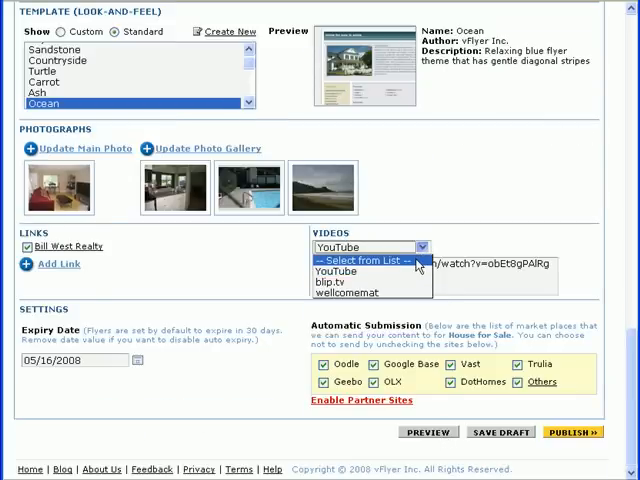
{"action": "mouse_move", "coordinate": [336, 272]}
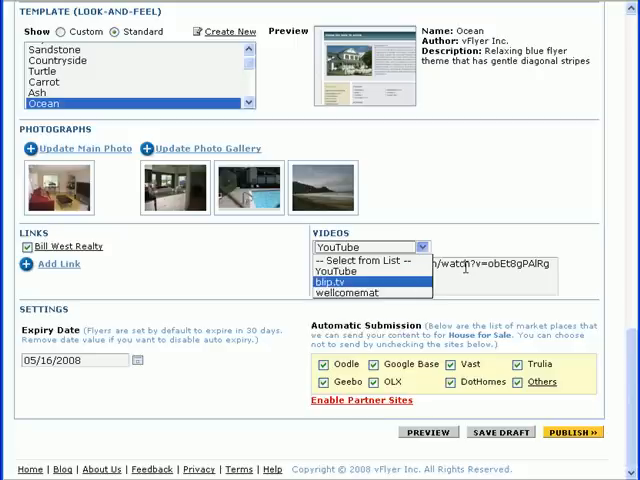
{"action": "left_click", "coordinate": [336, 272]}
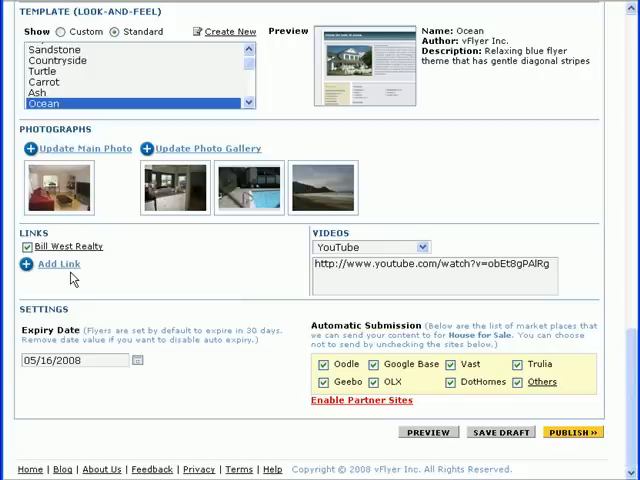
{"action": "left_click", "coordinate": [56, 264]}
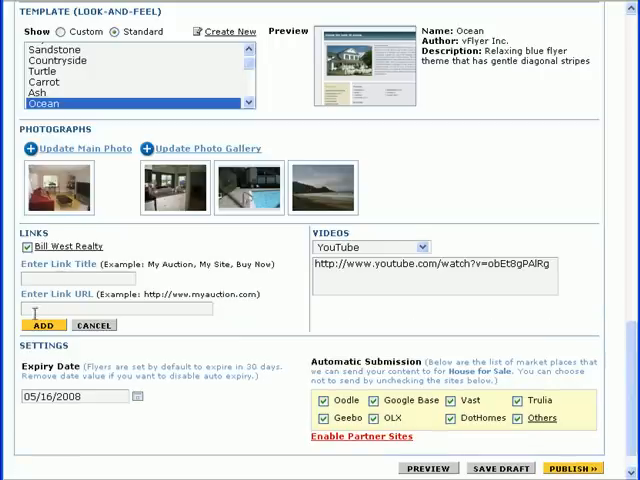
{"action": "left_click", "coordinate": [94, 324]}
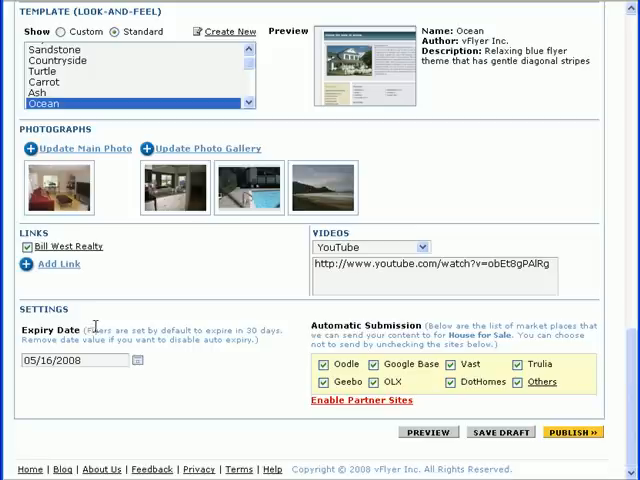
{"action": "mouse_move", "coordinate": [198, 312]}
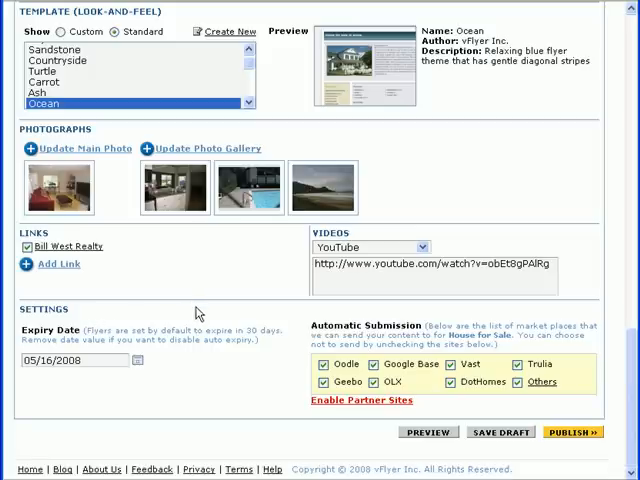
{"action": "mouse_move", "coordinate": [372, 340]}
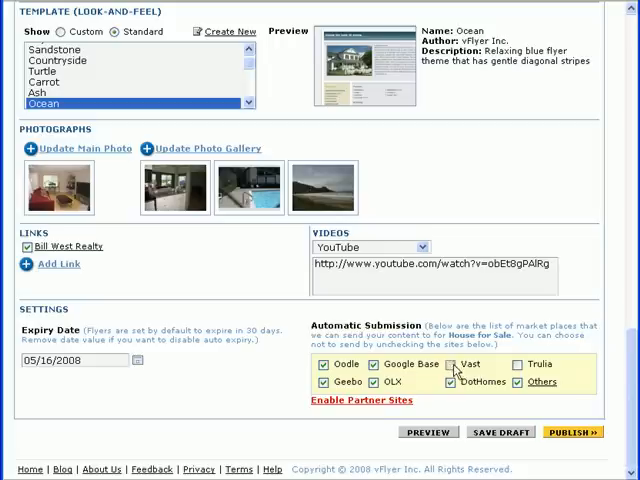
{"action": "left_click", "coordinate": [454, 382]}
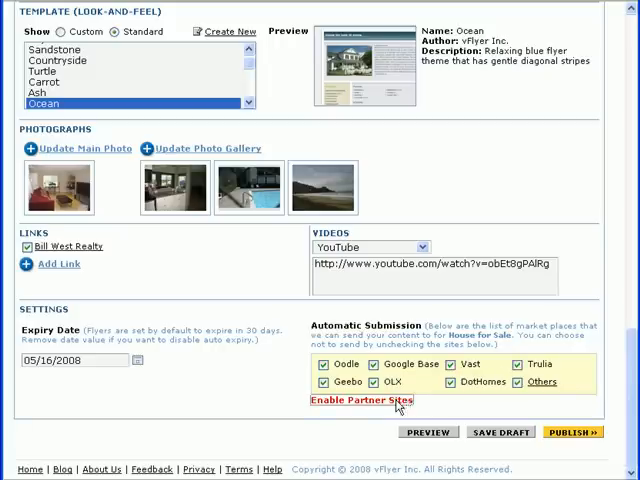
Enable Zillow alongside Yahoo, HotPads and Backpage and update the partner submission settings.
{"action": "left_click", "coordinate": [360, 400]}
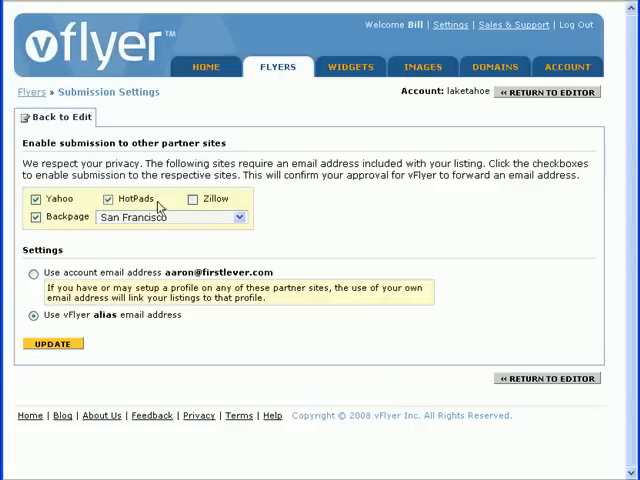
{"action": "left_click", "coordinate": [192, 198]}
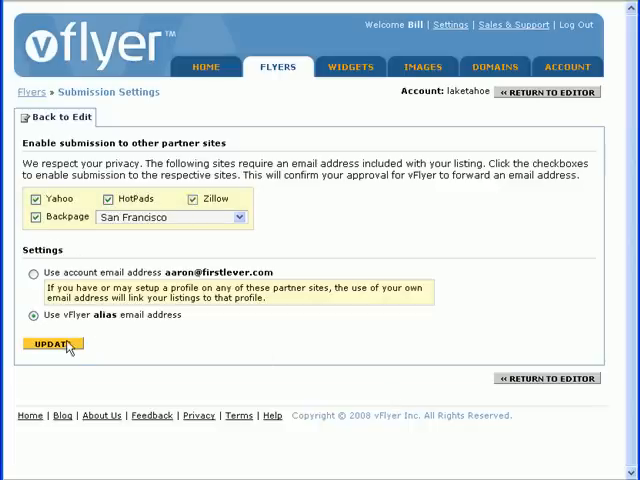
{"action": "left_click", "coordinate": [50, 344]}
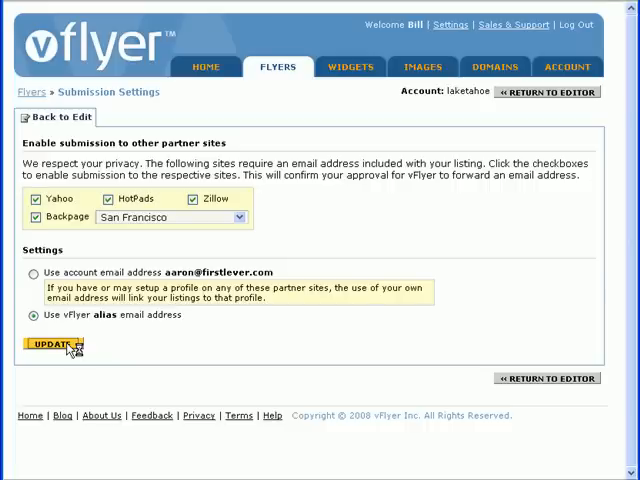
{"action": "left_click", "coordinate": [50, 344]}
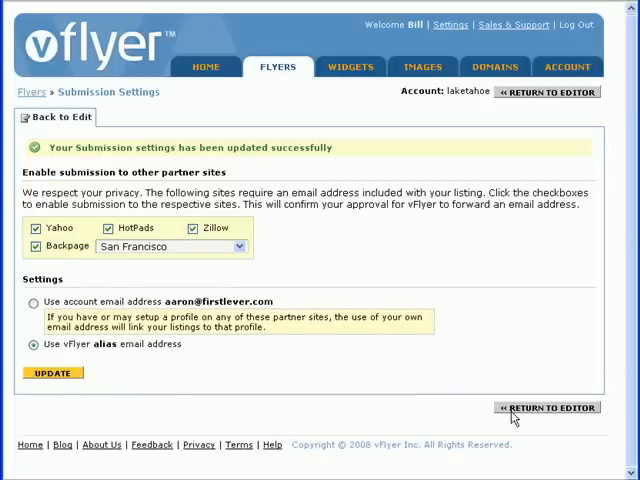
Return to the editor and clear the Expiry Date so the flyer never expires.
{"action": "left_click", "coordinate": [544, 408]}
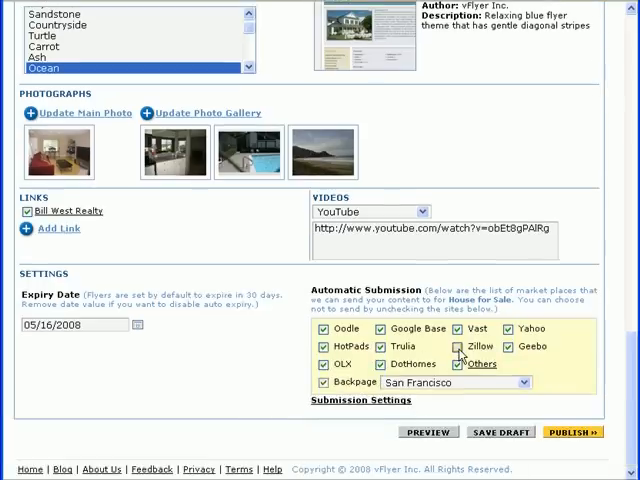
{"action": "left_click", "coordinate": [460, 346]}
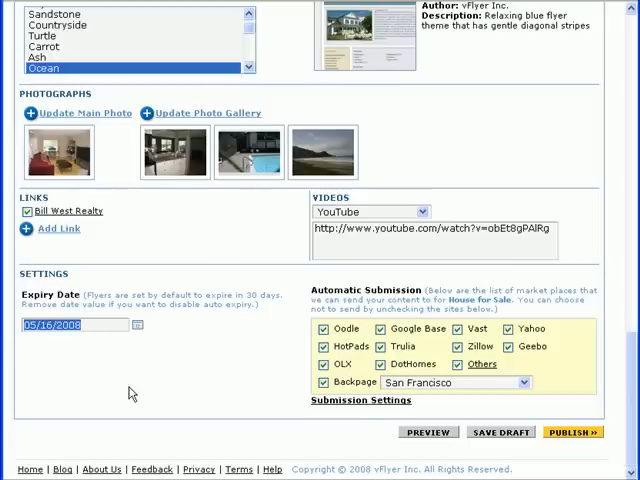
{"action": "left_click", "coordinate": [76, 324]}
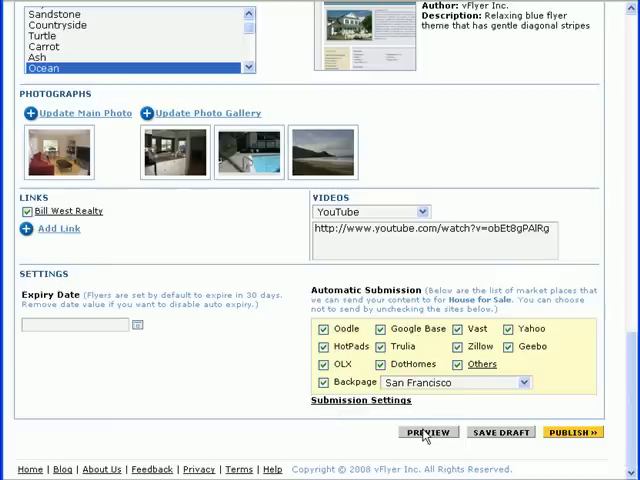
Preview the finished Pacifica house flyer, then publish it to the partner sites.
{"action": "left_click", "coordinate": [432, 432]}
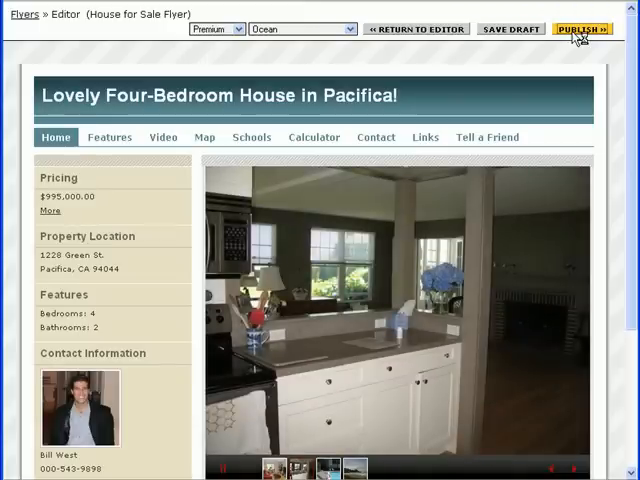
{"action": "left_click", "coordinate": [580, 28]}
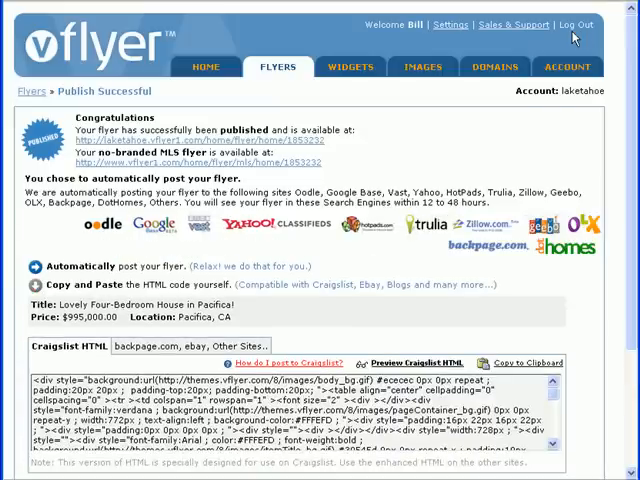